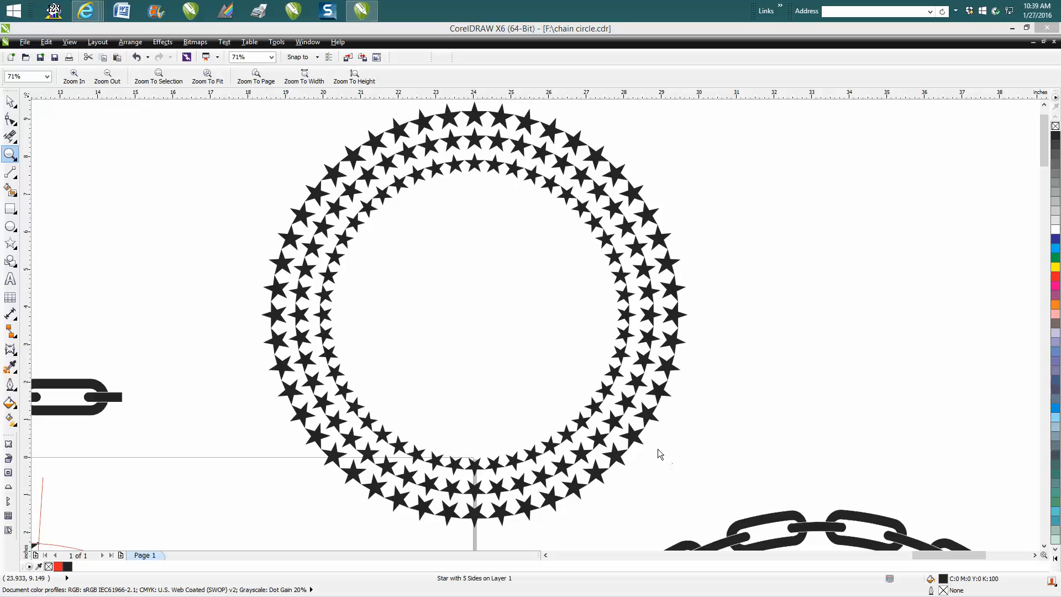
mouse_move(52, 156)
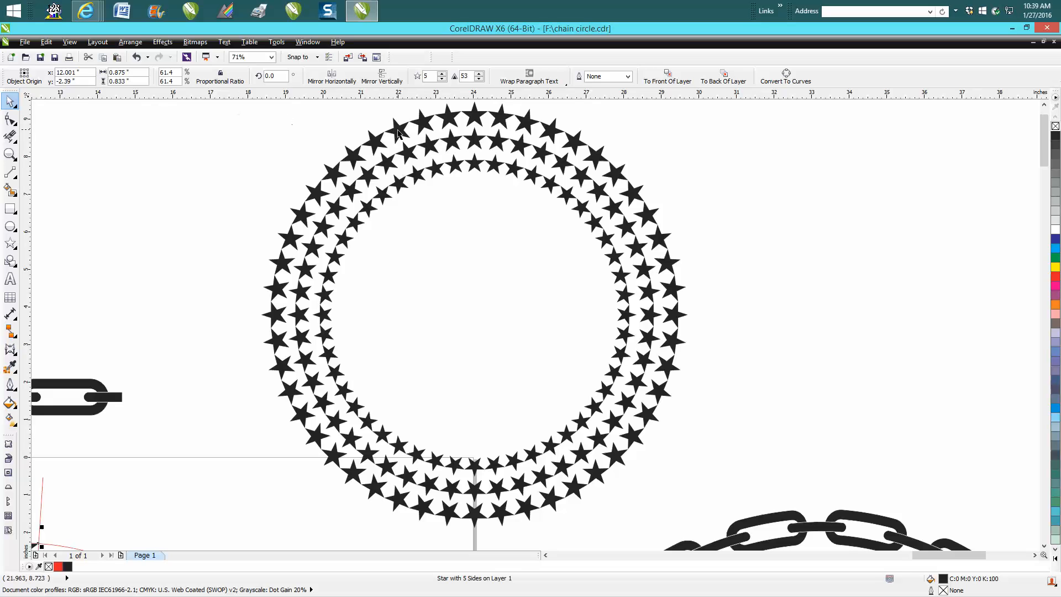
Select the grouped star rings with the Pick tool
left_click(423, 134)
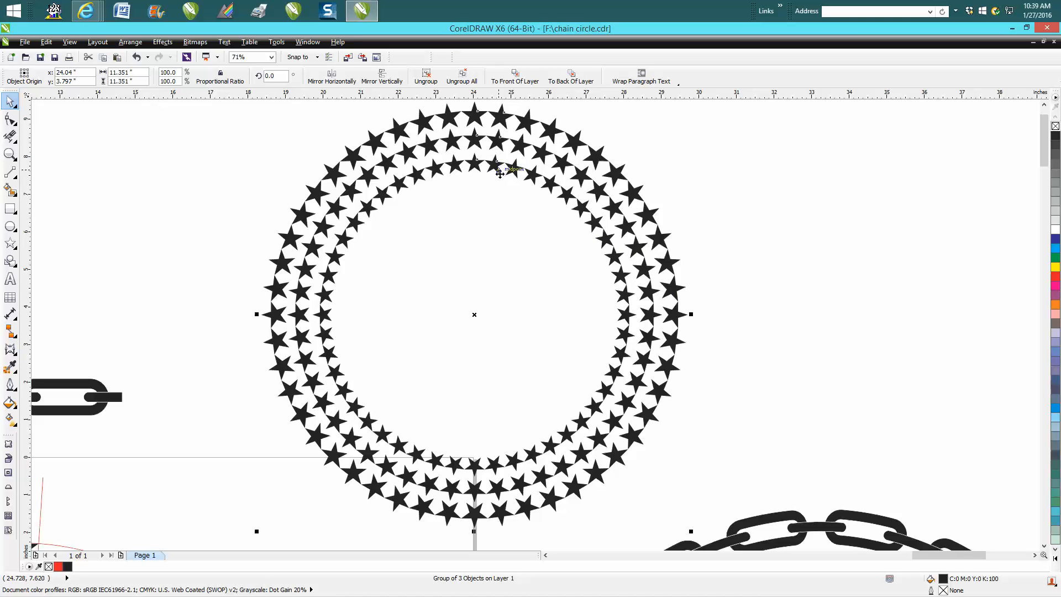
mouse_move(504, 112)
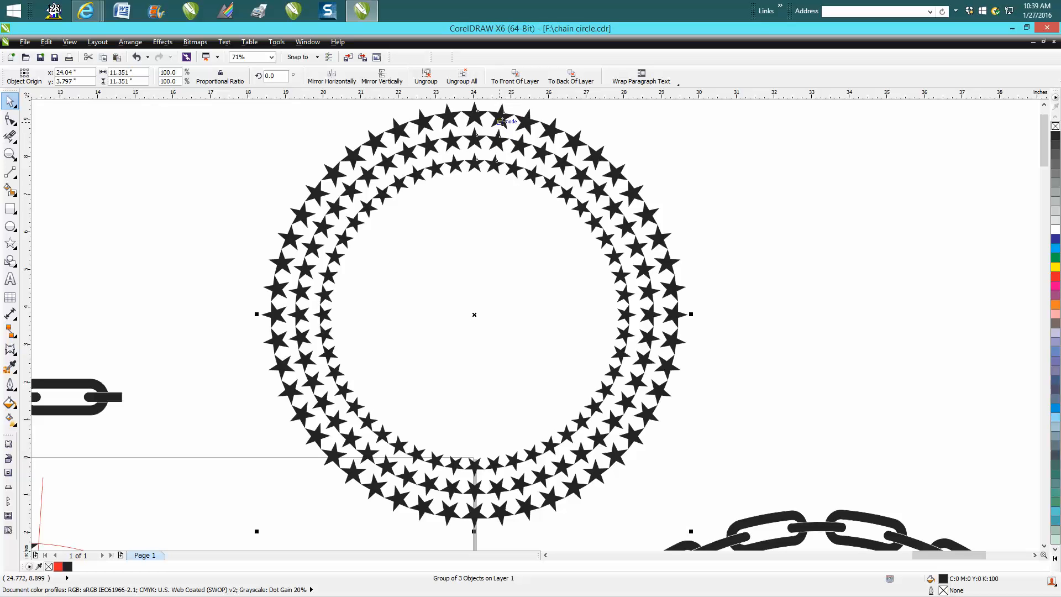
mouse_move(500, 137)
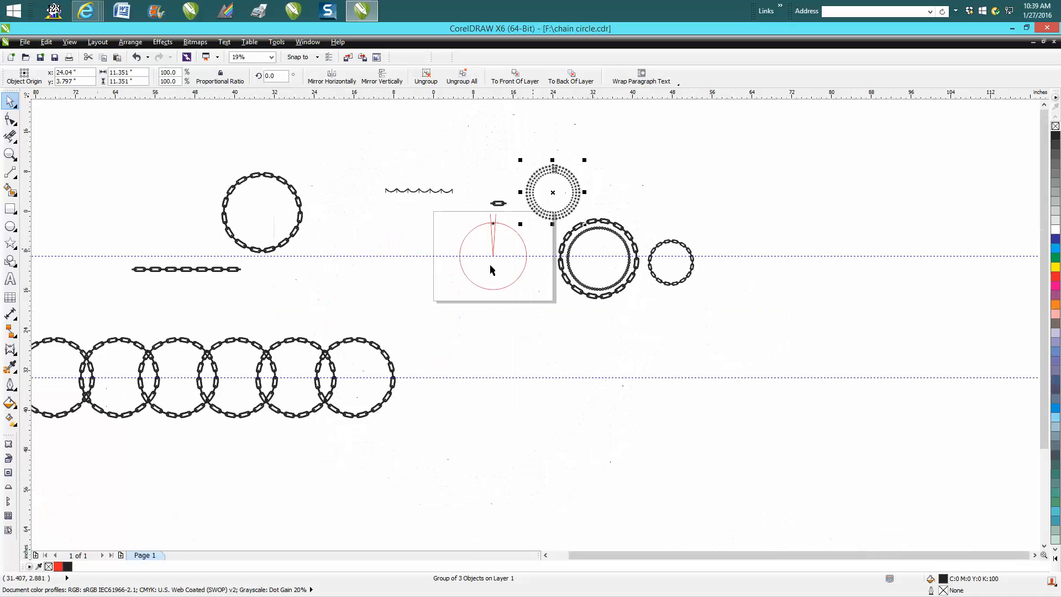
Zoom in on the red circle template and the star at its top
left_click(9, 154)
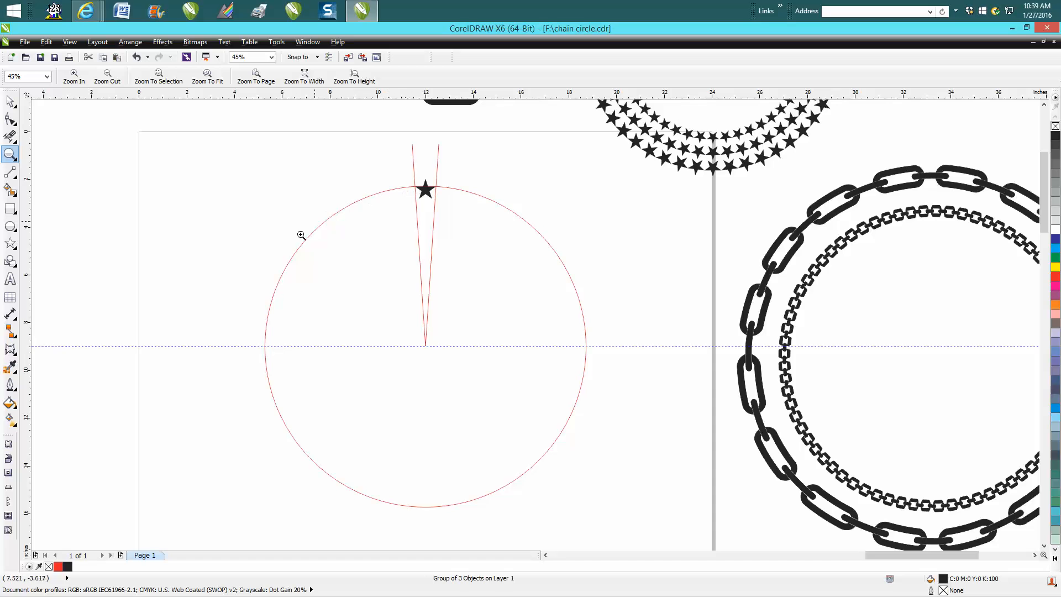
mouse_move(443, 192)
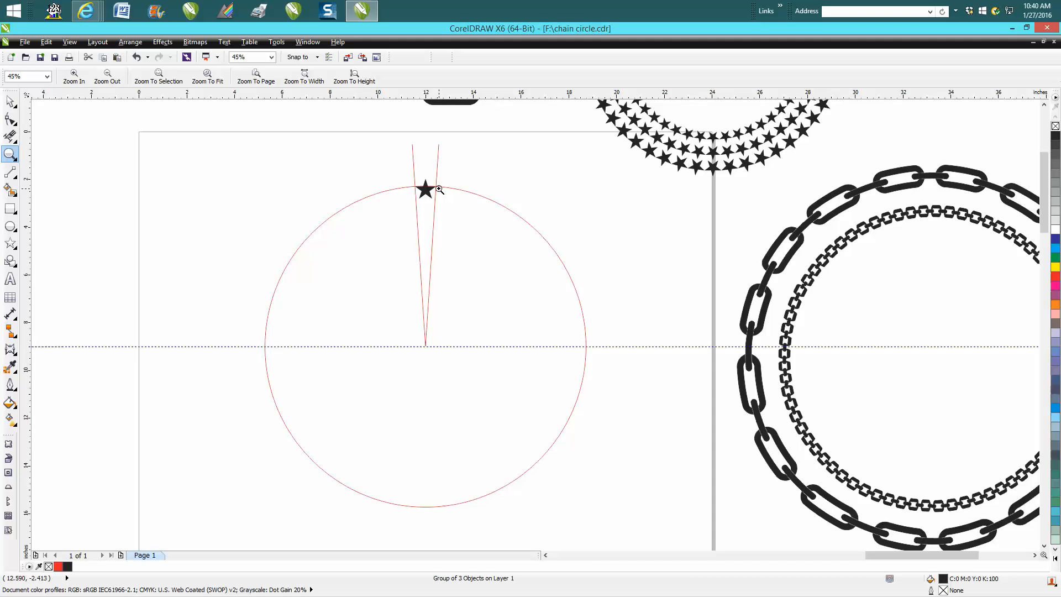
mouse_move(411, 200)
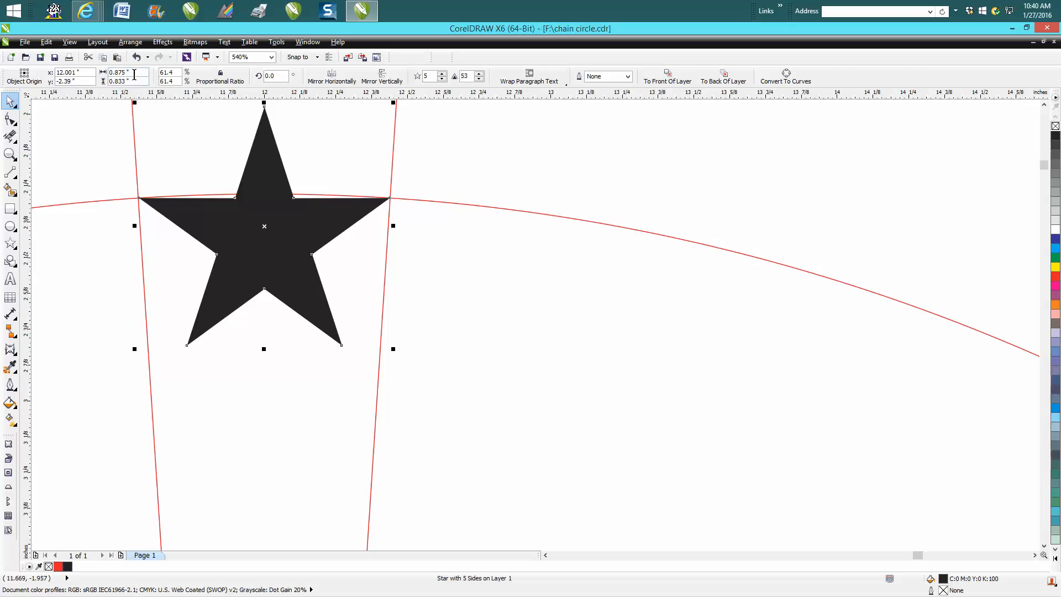
mouse_move(125, 73)
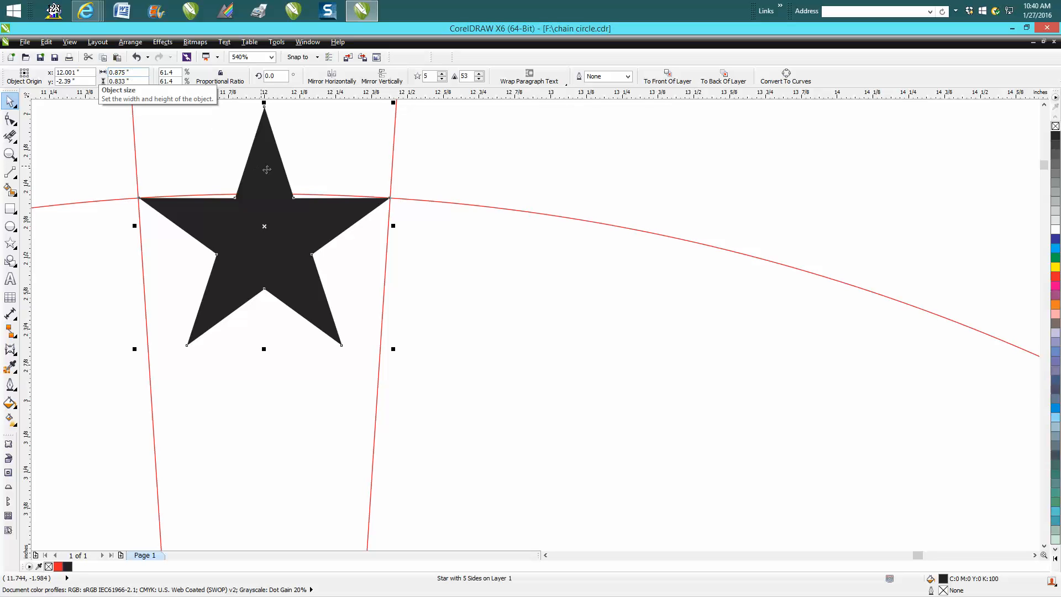
mouse_move(313, 197)
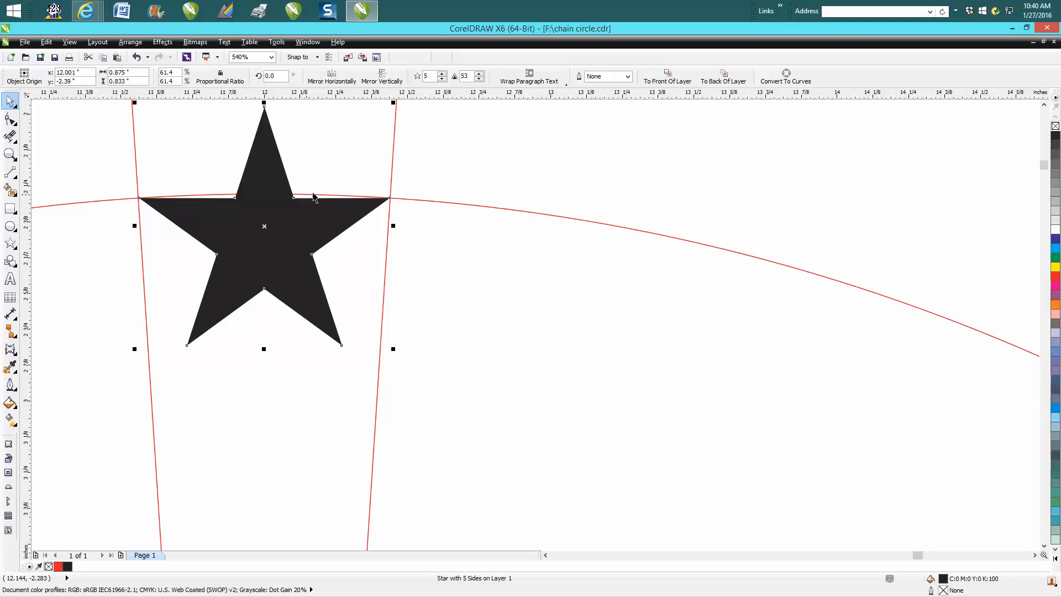
mouse_move(321, 198)
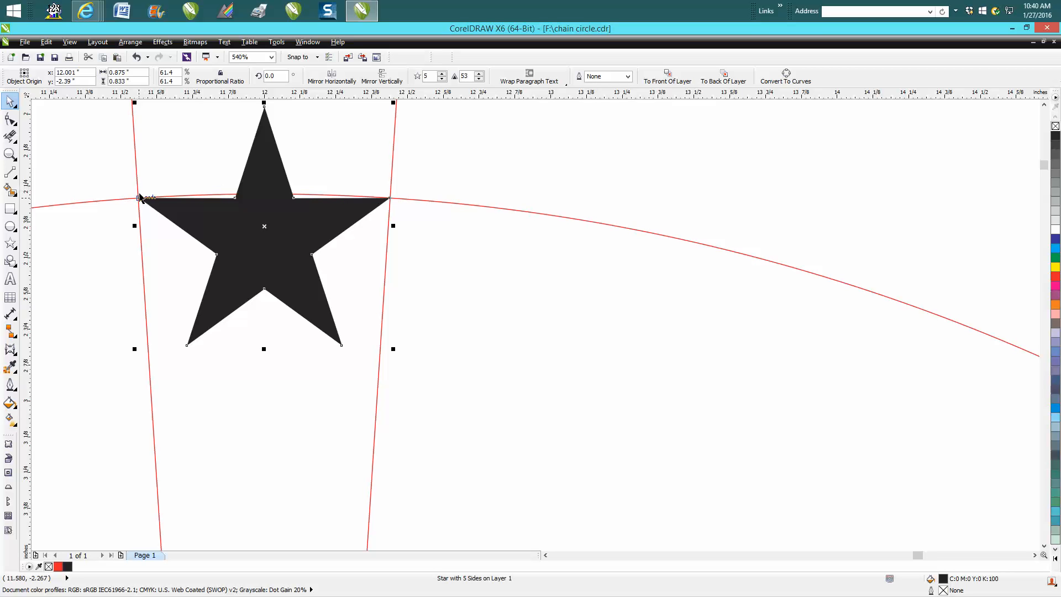
mouse_move(345, 197)
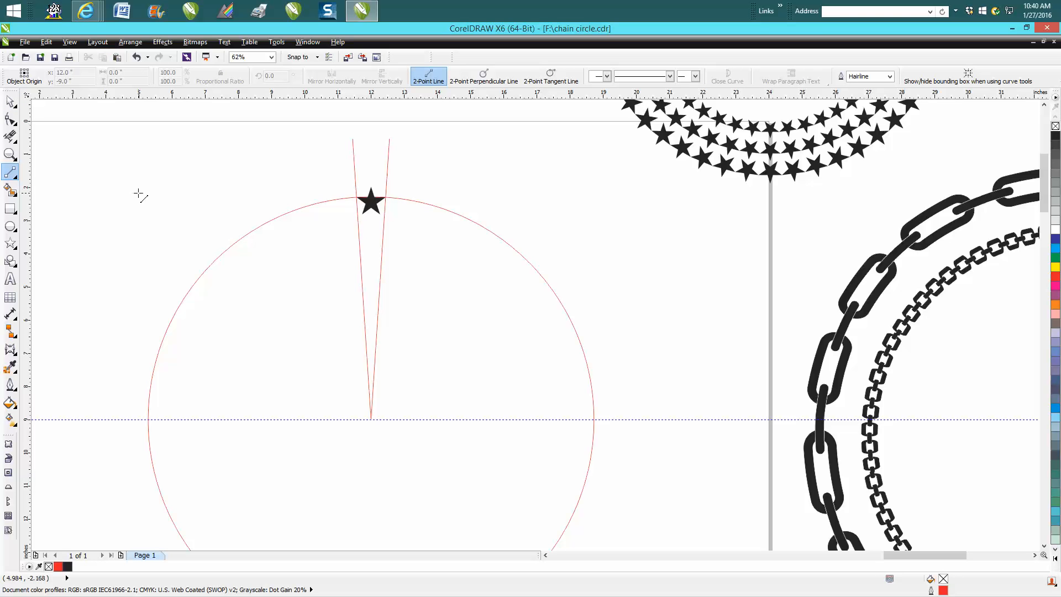
Draw a vertical 2-point line from the circle's centre up through the top star
left_click_drag(206, 135, 206, 287)
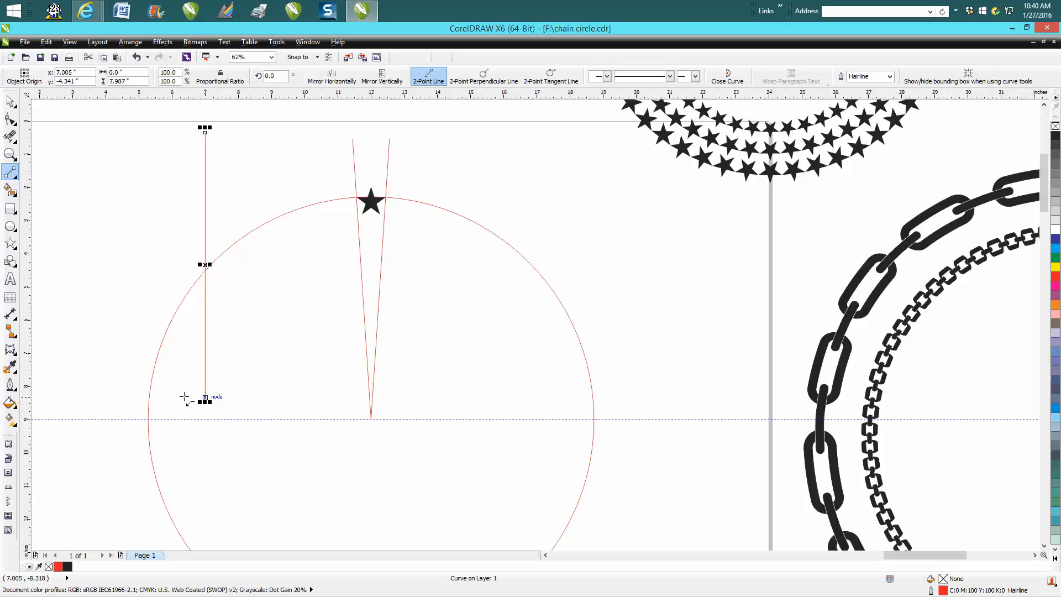
left_click_drag(204, 399, 370, 420)
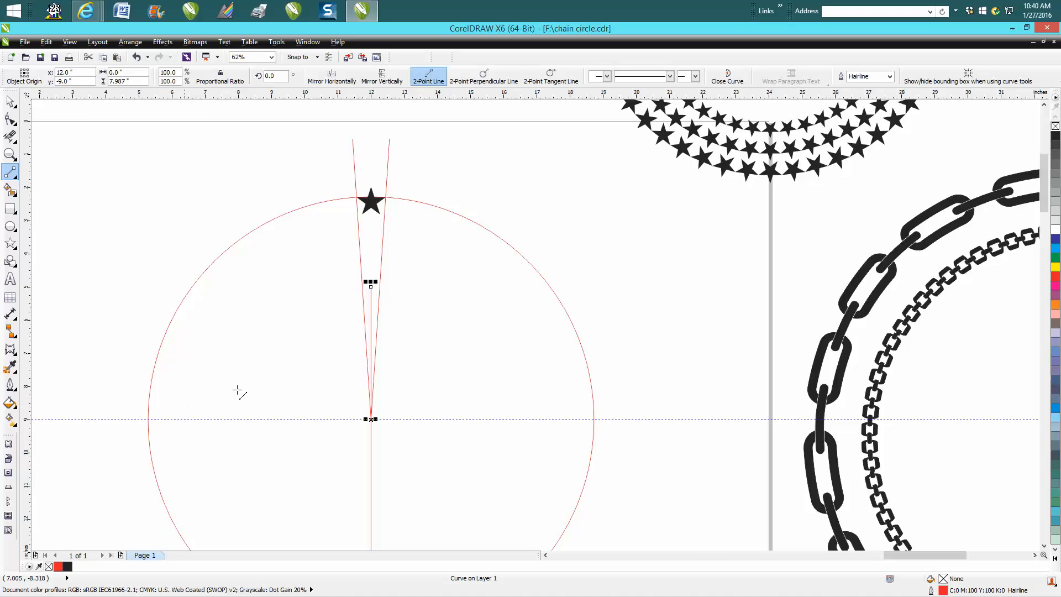
left_click_drag(371, 282, 372, 230)
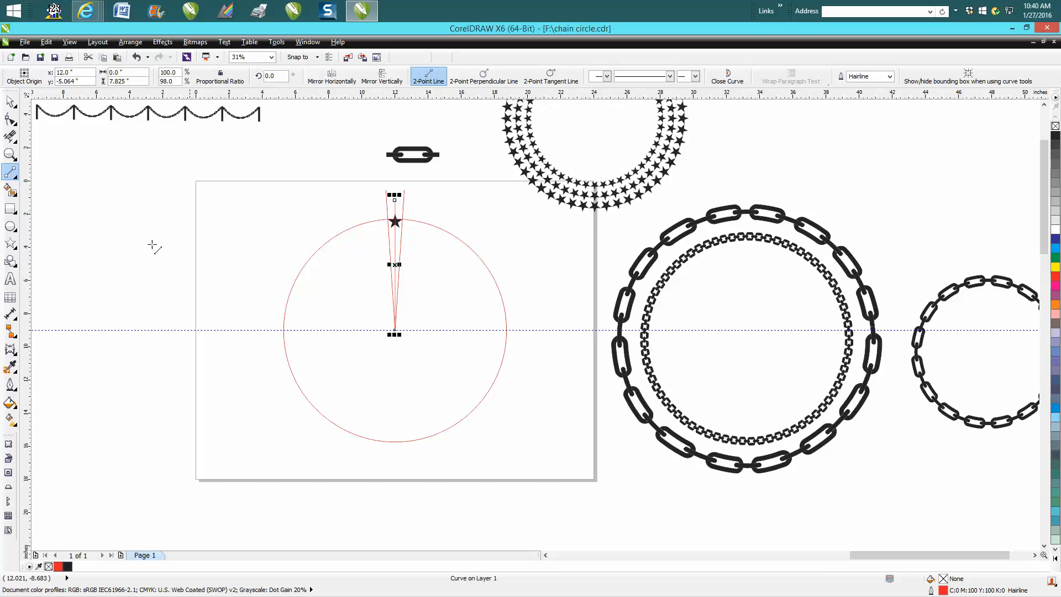
left_click(400, 313)
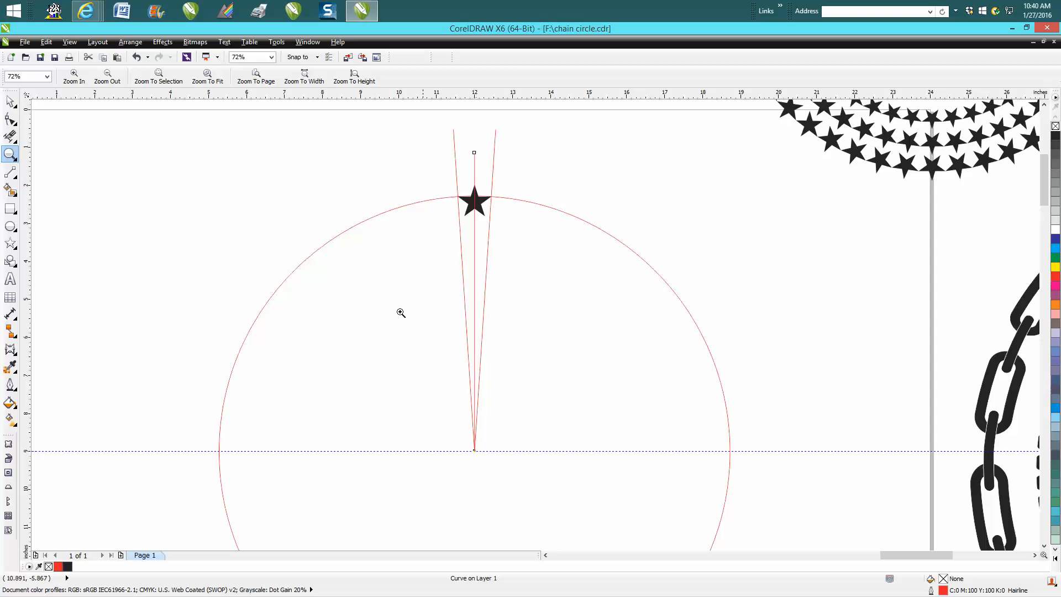
left_click(9, 101)
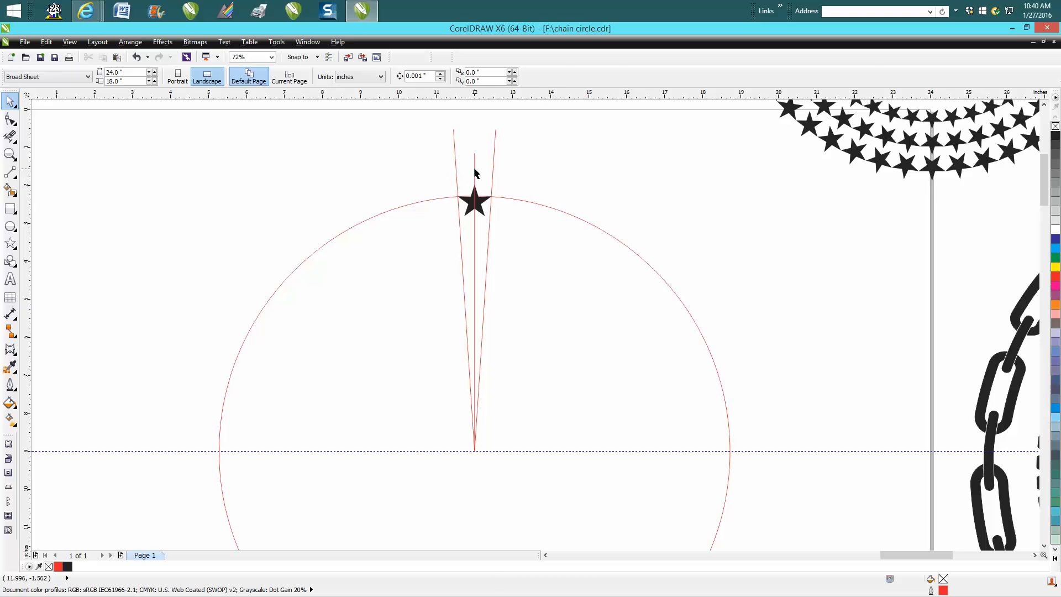
left_click(474, 162)
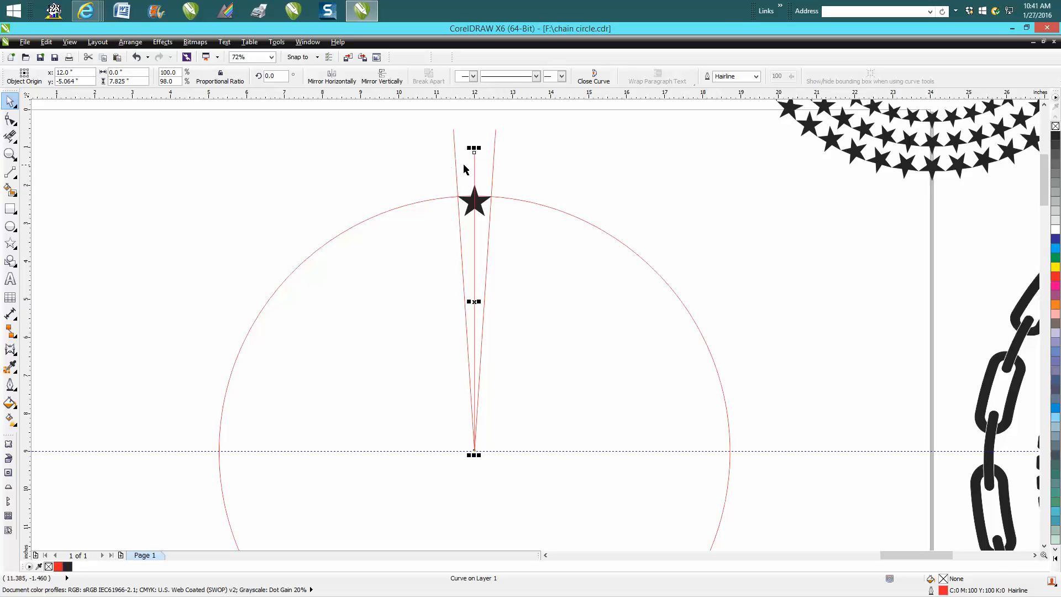
mouse_move(277, 164)
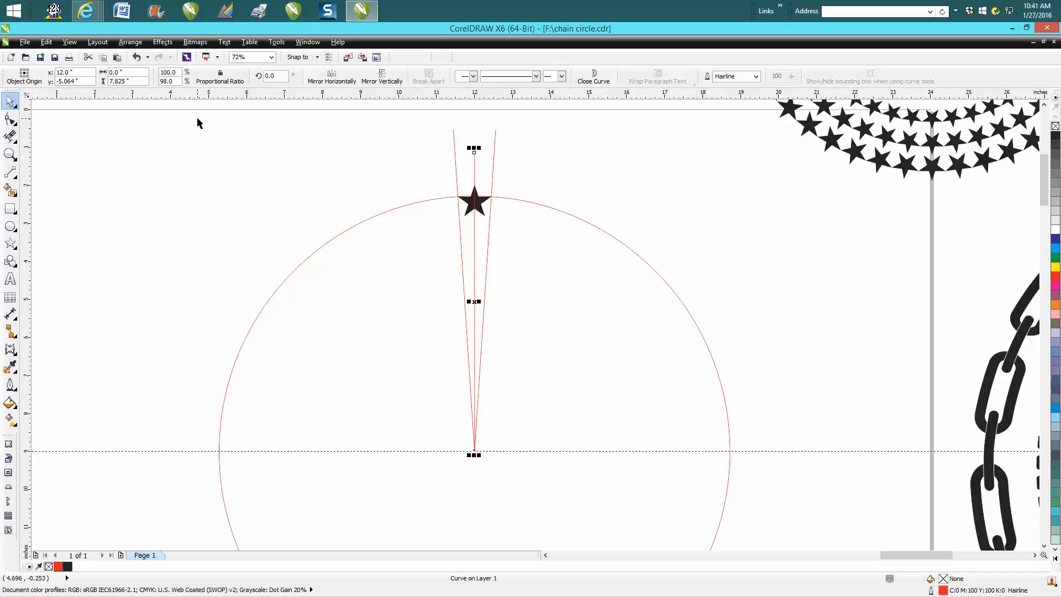
mouse_move(198, 123)
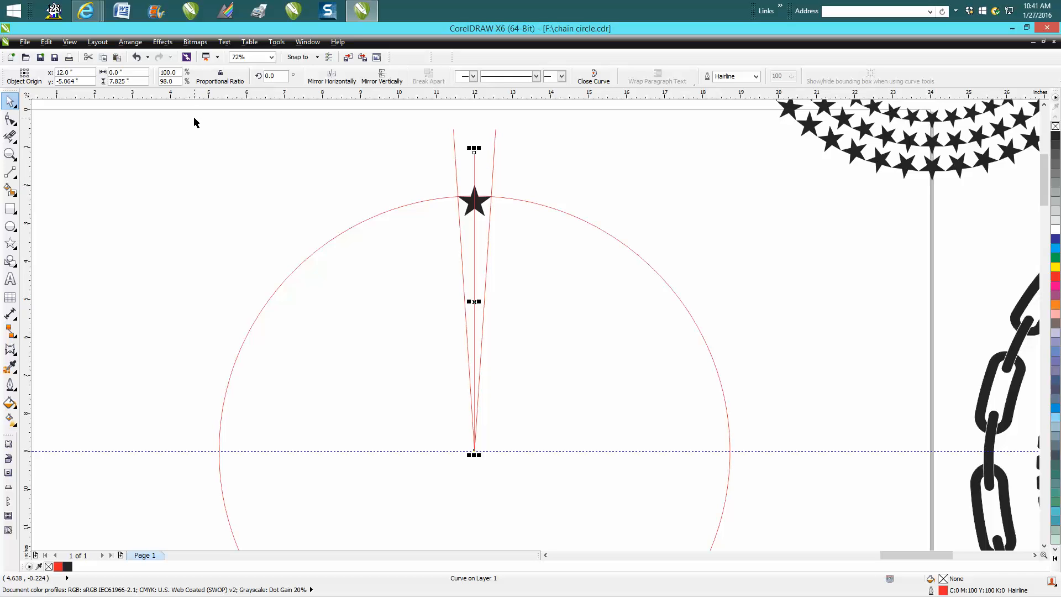
mouse_move(455, 160)
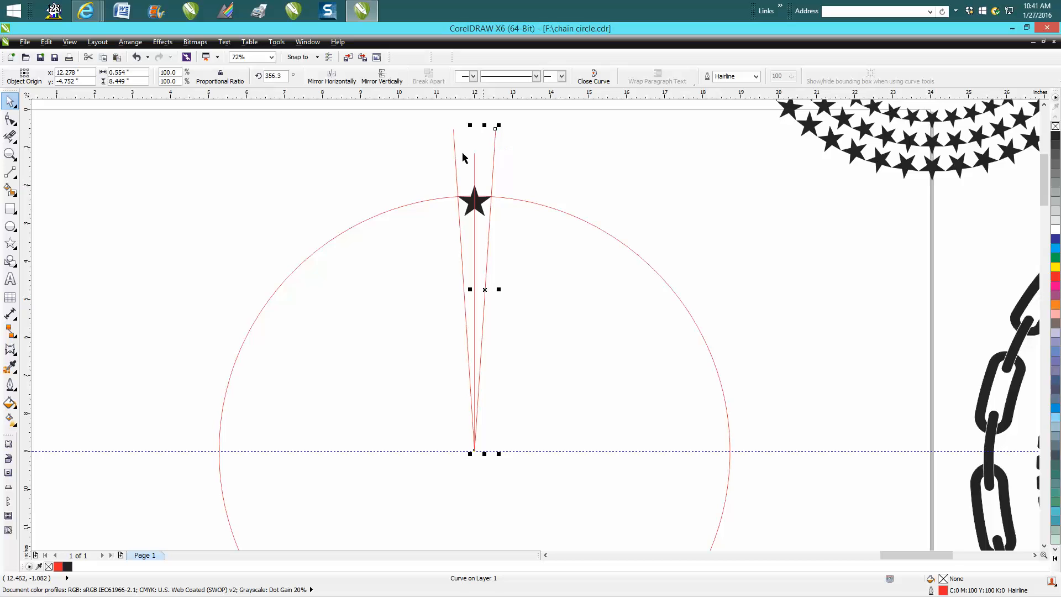
mouse_move(483, 173)
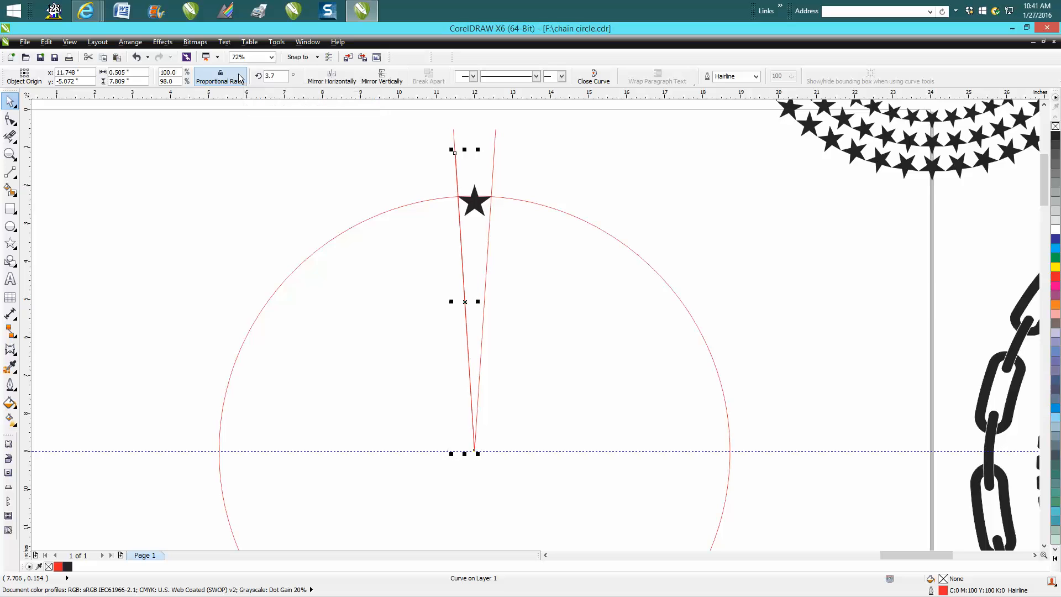
Rotate the centre line to 356° via the property bar's Angle of Rotation box
left_click(273, 76)
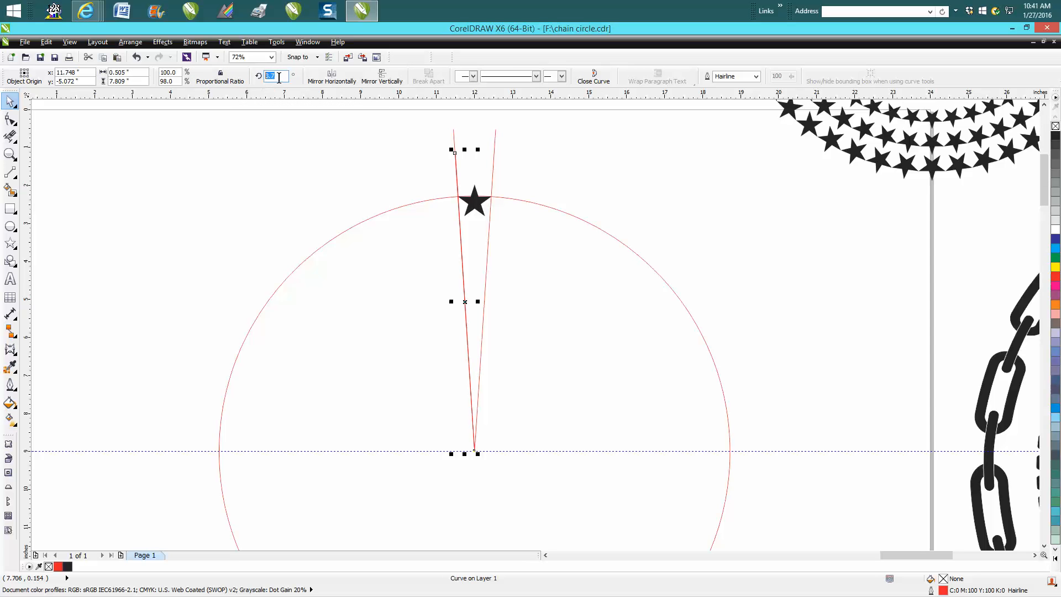
type("356")
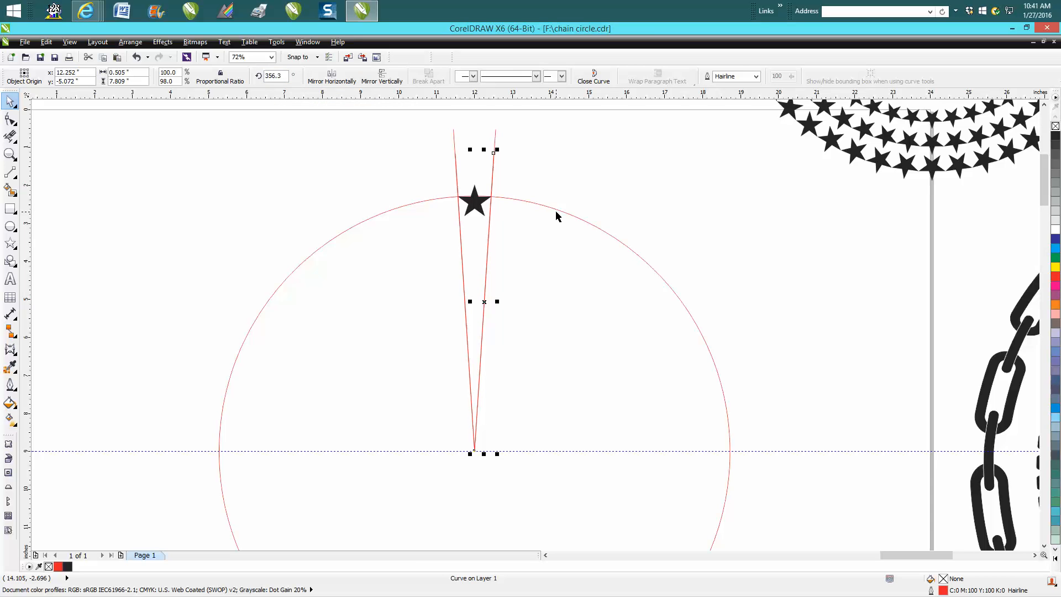
Remove the centre line with Undo and select the star at the circle's top
right_click(474, 203)
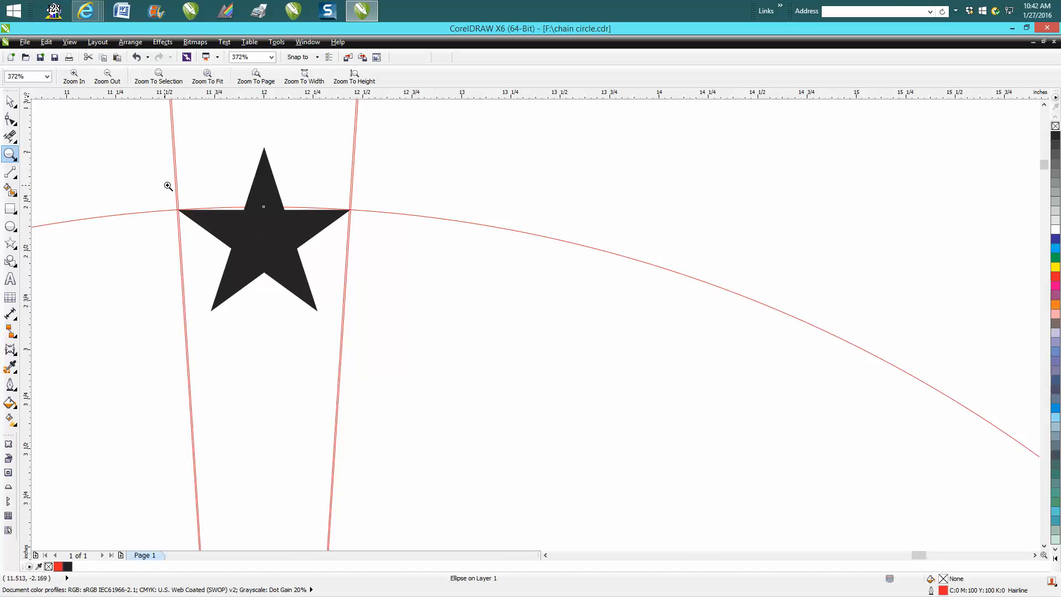
left_click(10, 100)
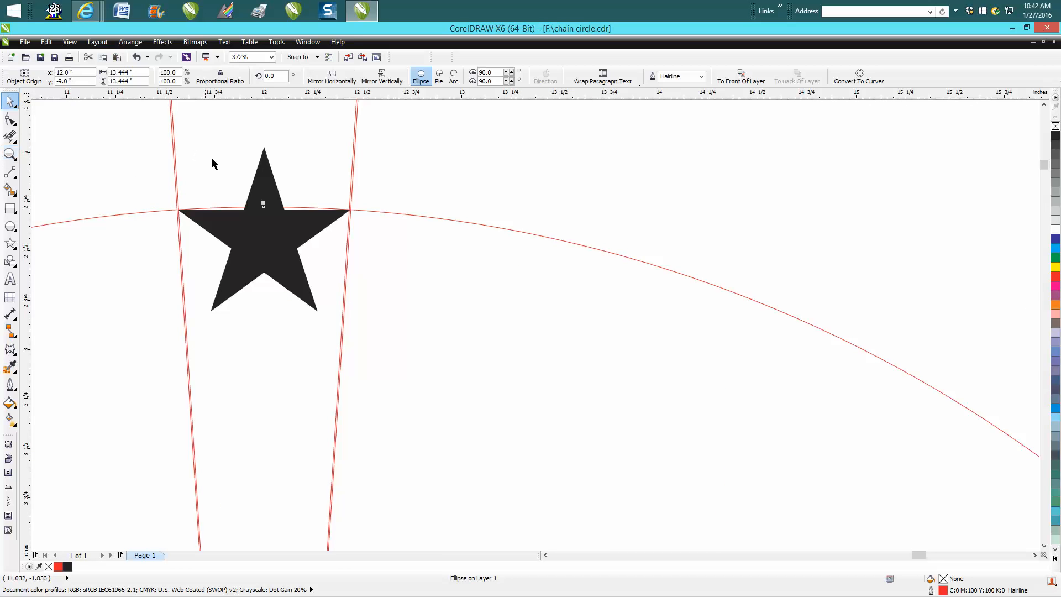
left_click(135, 56)
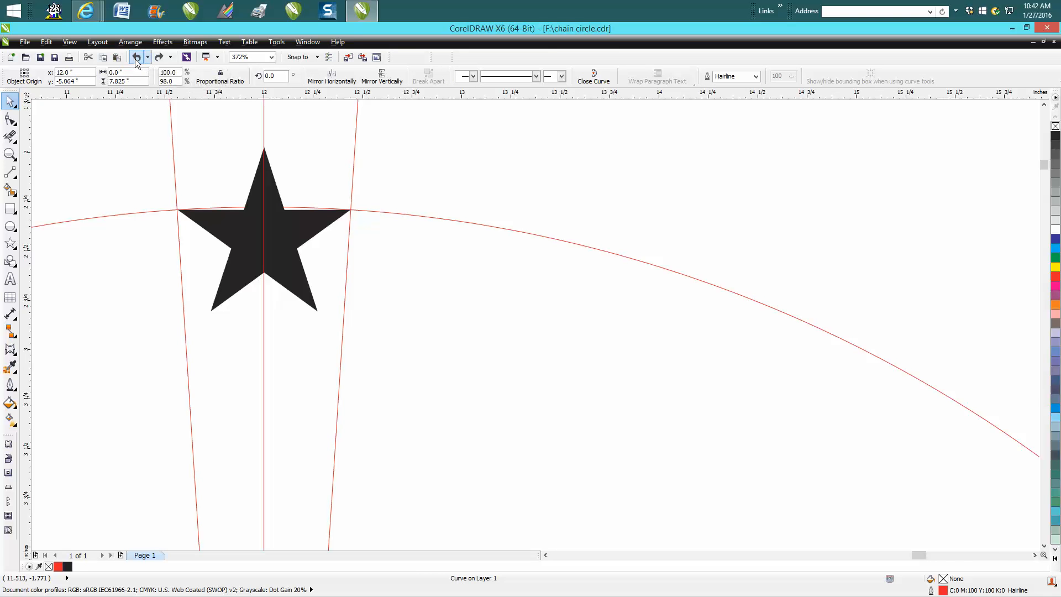
left_click(134, 56)
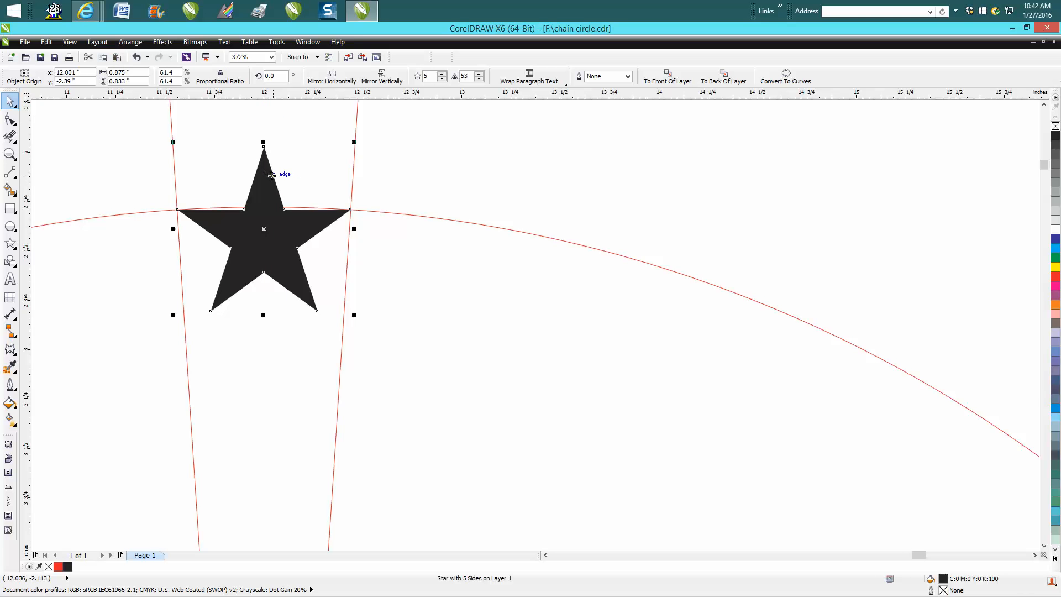
mouse_move(92, 194)
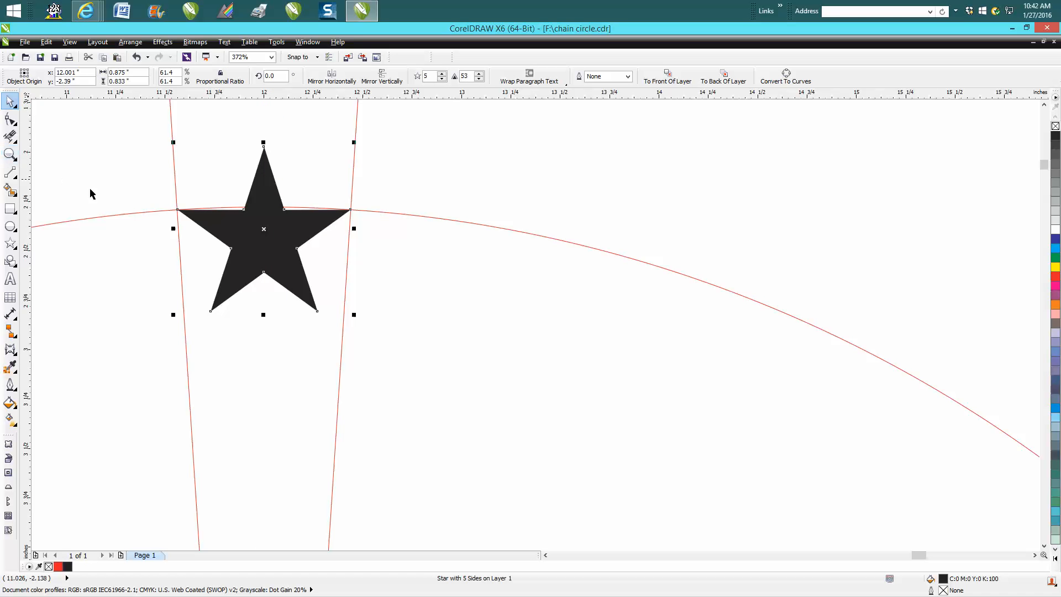
Magnify the star's left tip to check it against the circle and guide line
left_click(11, 153)
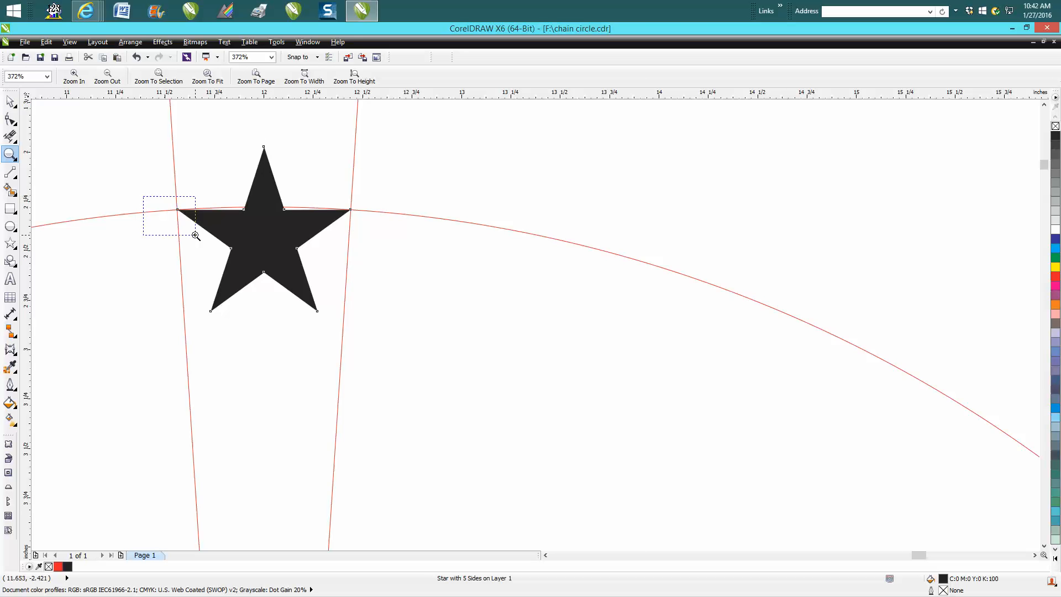
left_click_drag(147, 197, 196, 236)
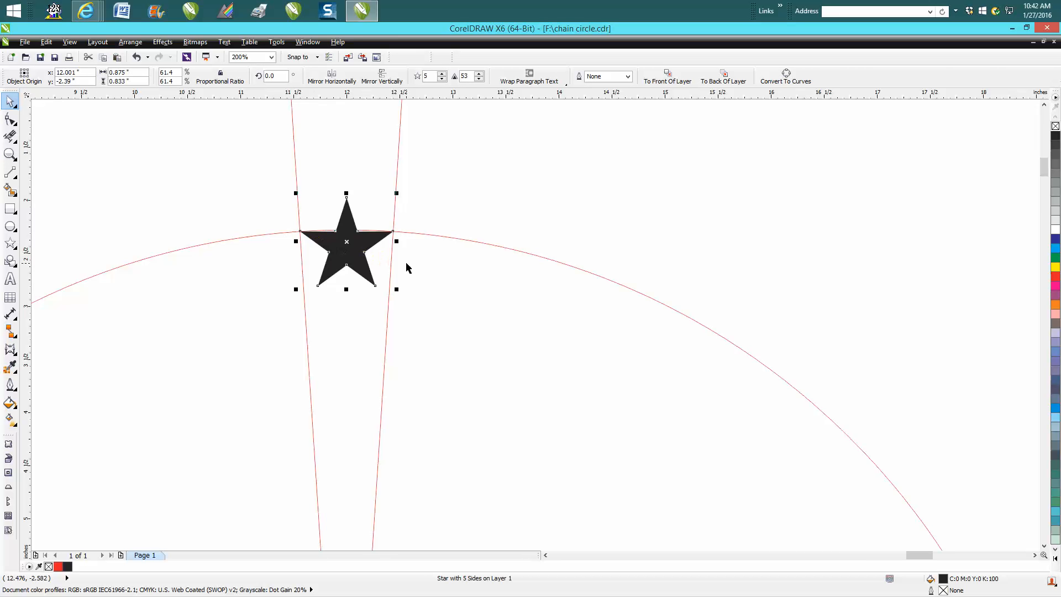
Zoom out to the whole circle and put the top star into rotation mode
left_click(269, 57)
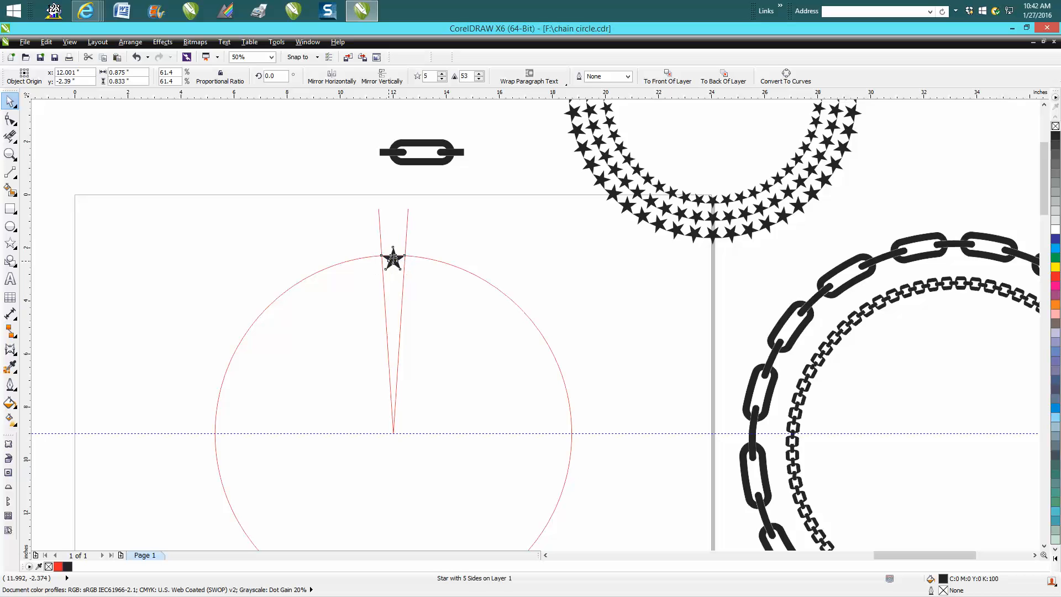
left_click(392, 259)
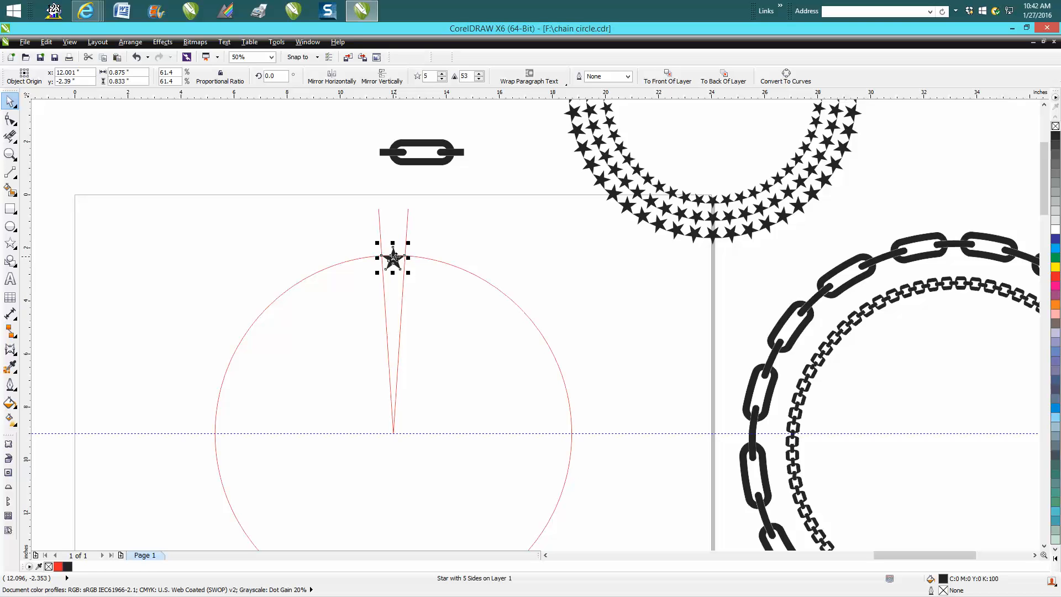
left_click(392, 257)
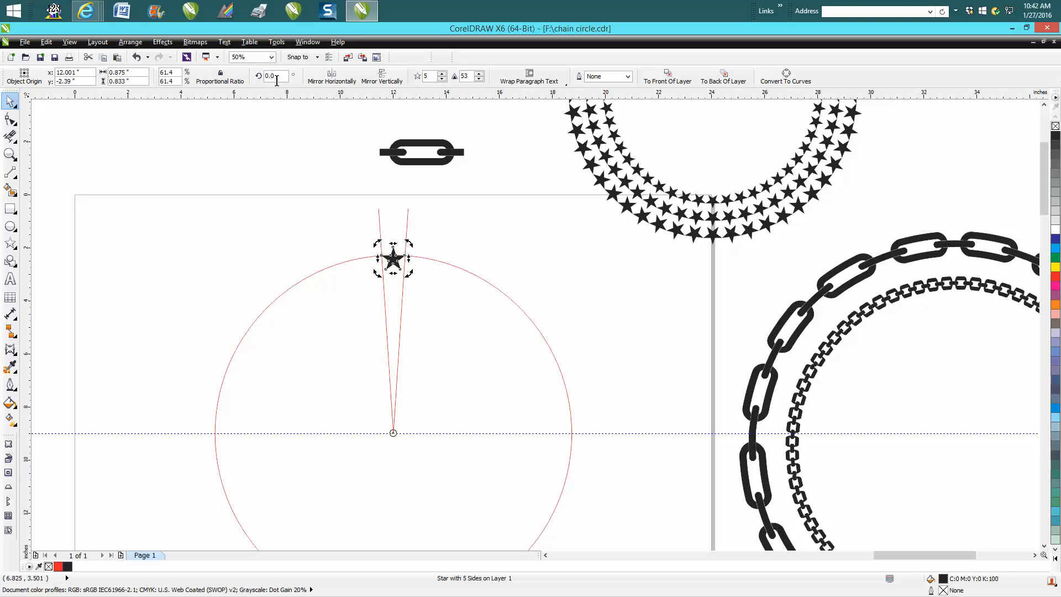
Rotate duplicate stars 7.5° about the circle centre until they form a full ring
type("7.5")
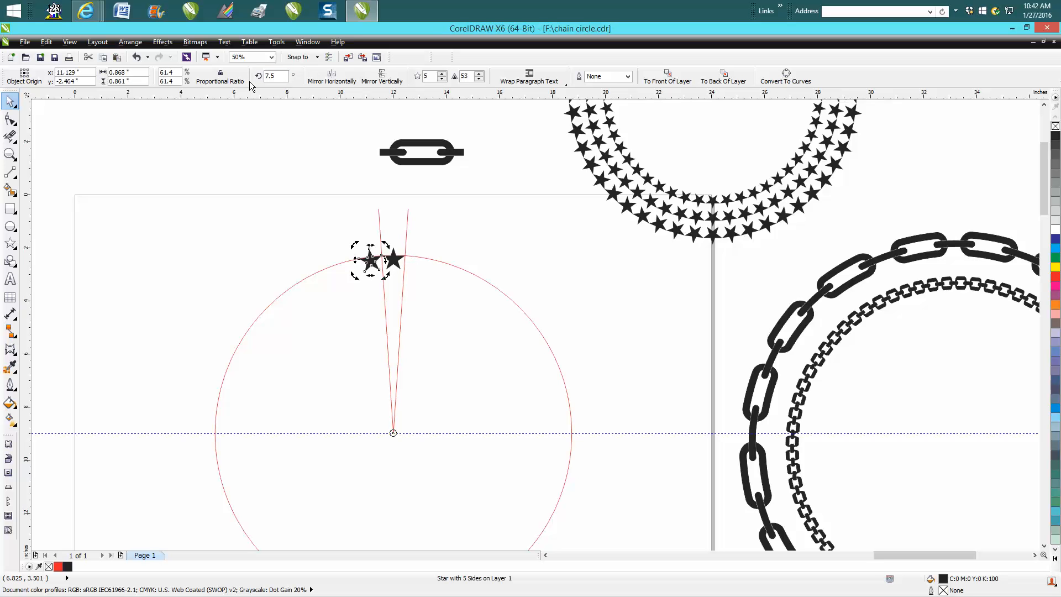
left_click_drag(369, 260, 308, 280)
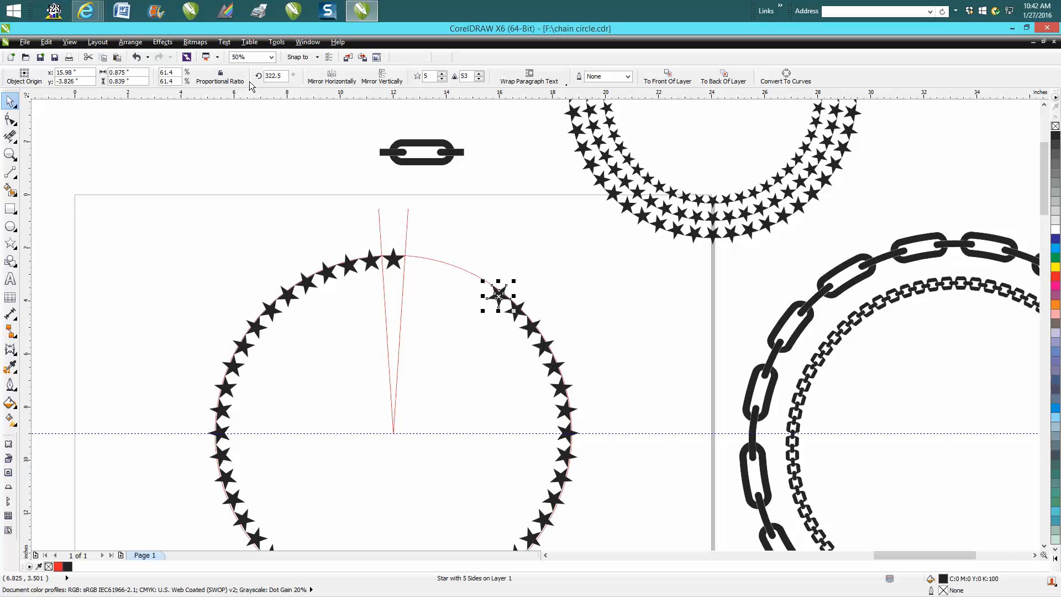
left_click_drag(498, 297, 418, 261)
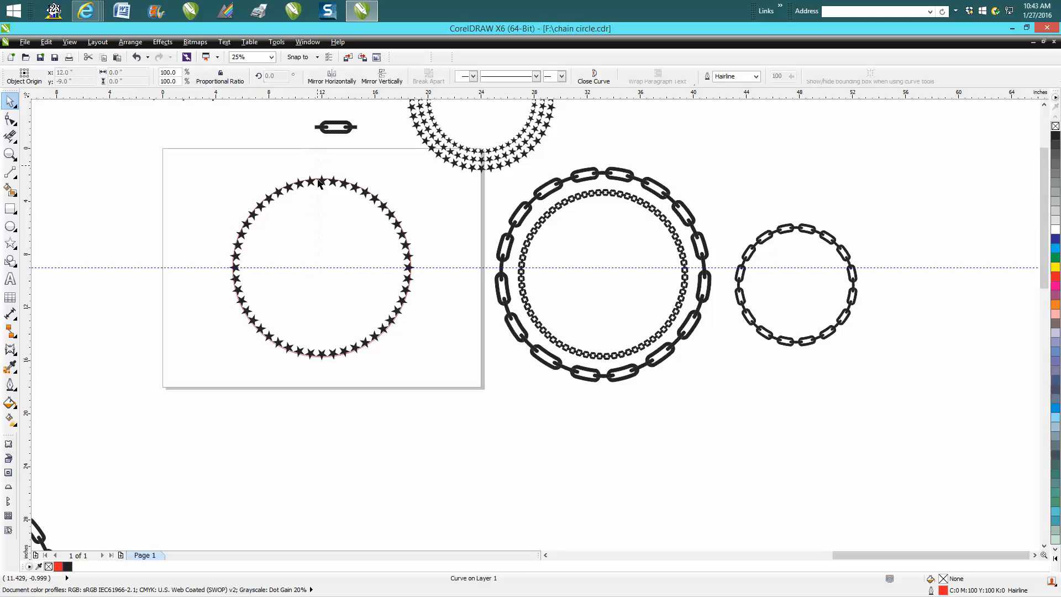
Zoom in to check the stars against the circle, then back out to the whole ring
left_click(10, 155)
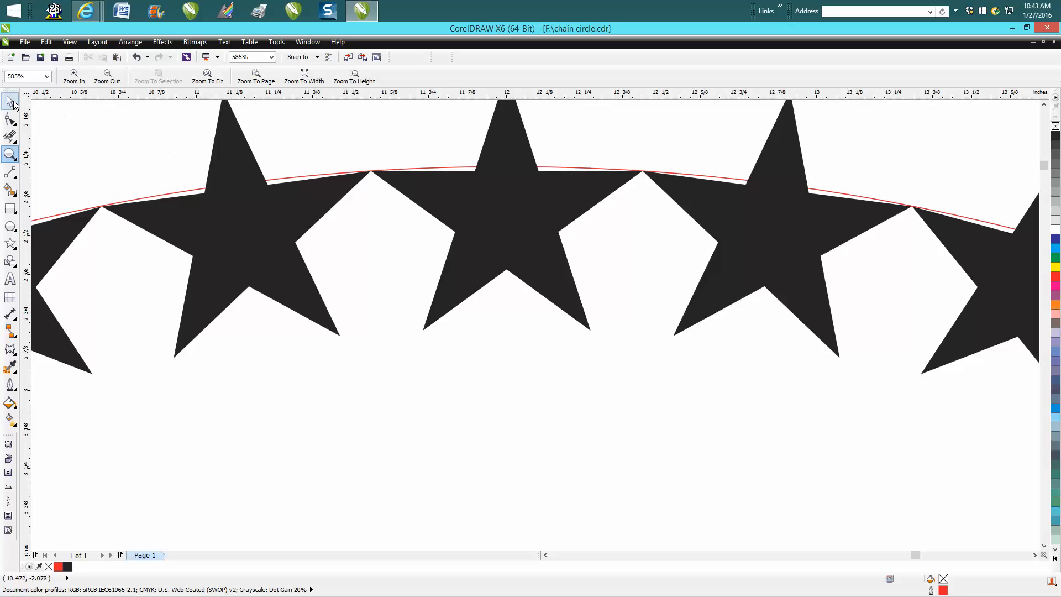
left_click(10, 101)
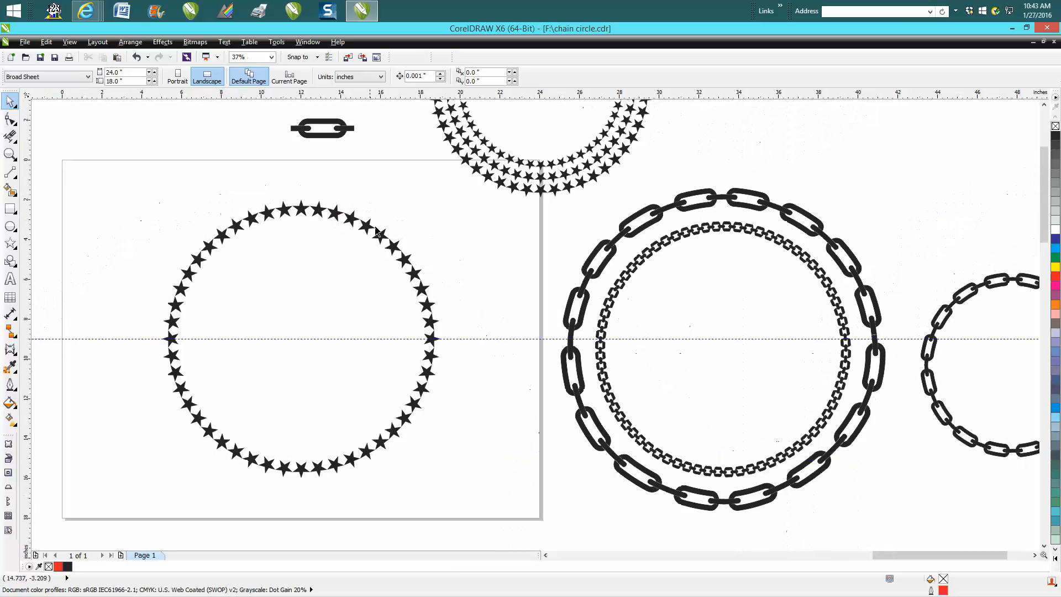
Marquee-select all 48 stars, group them, and select the grouped ring
left_click(301, 271)
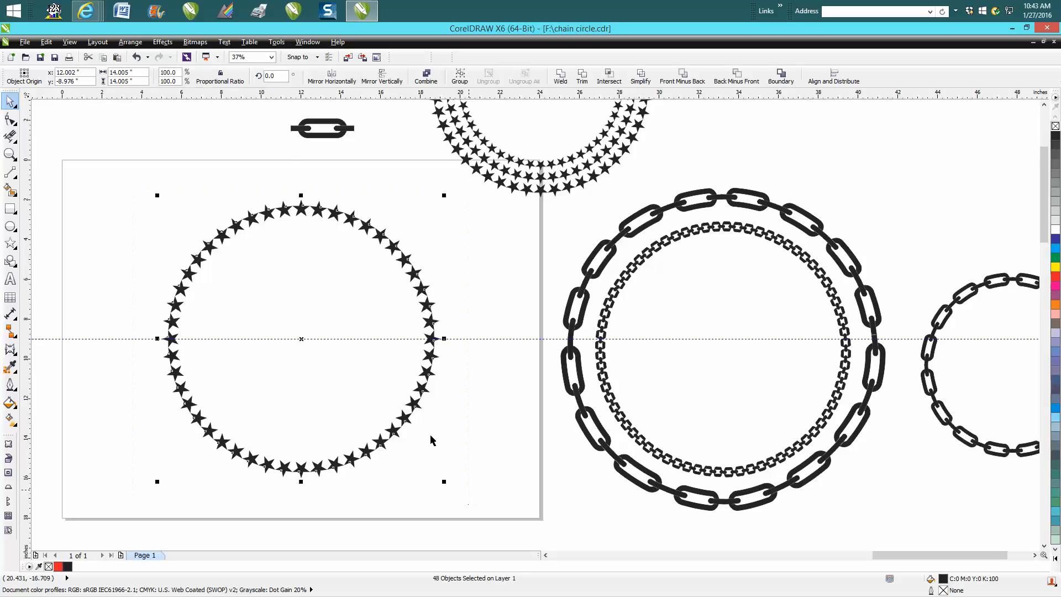
left_click(130, 41)
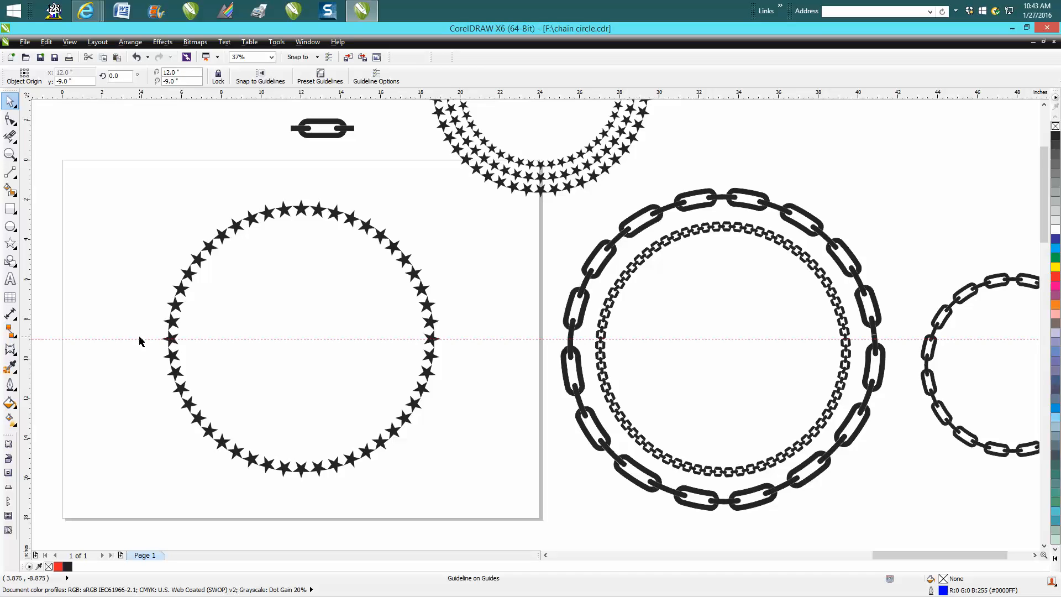
left_click(300, 338)
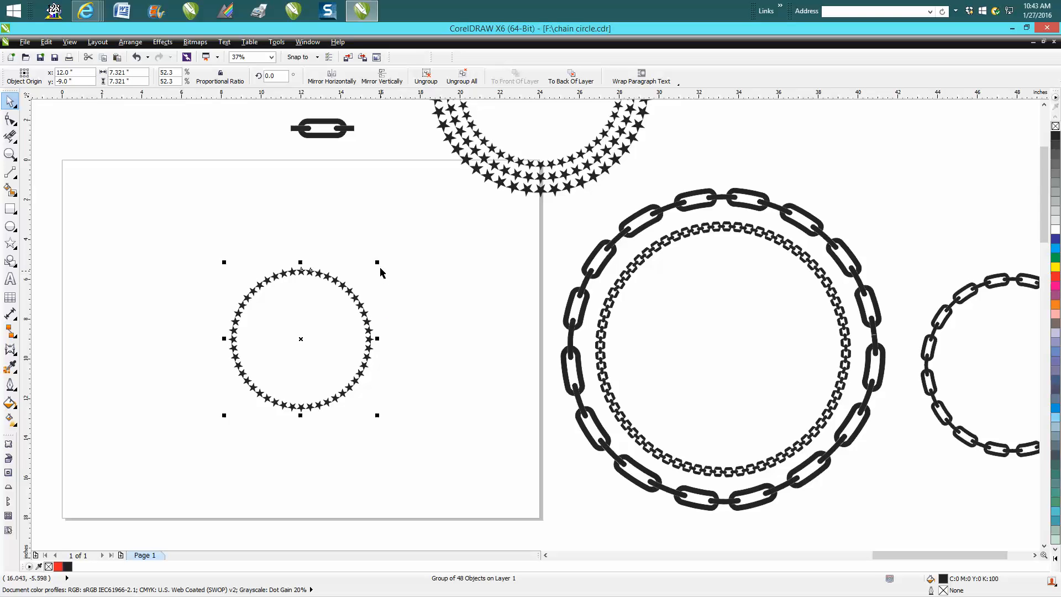
Shift-scale duplicate the ring into smaller concentric copies, undoing the unwanted ones
left_click_drag(376, 262, 394, 245)
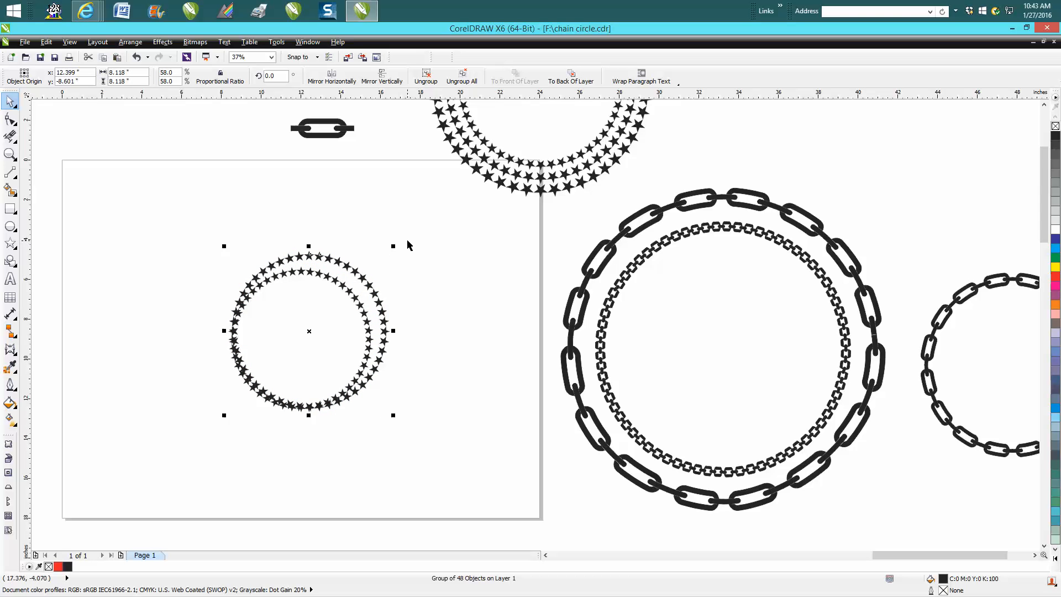
left_click_drag(308, 332, 300, 338)
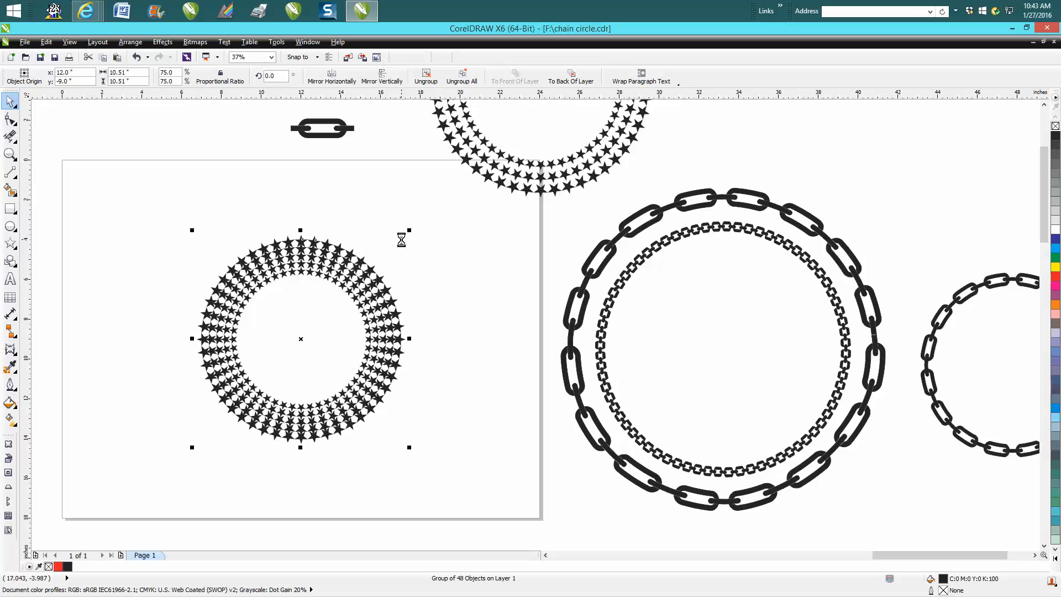
left_click(137, 57)
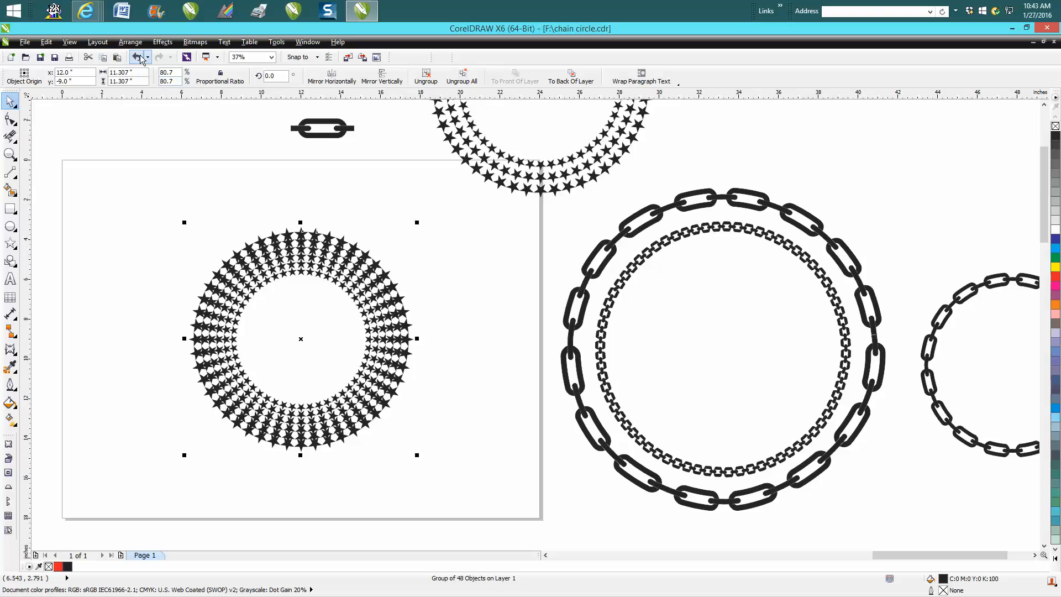
left_click(136, 57)
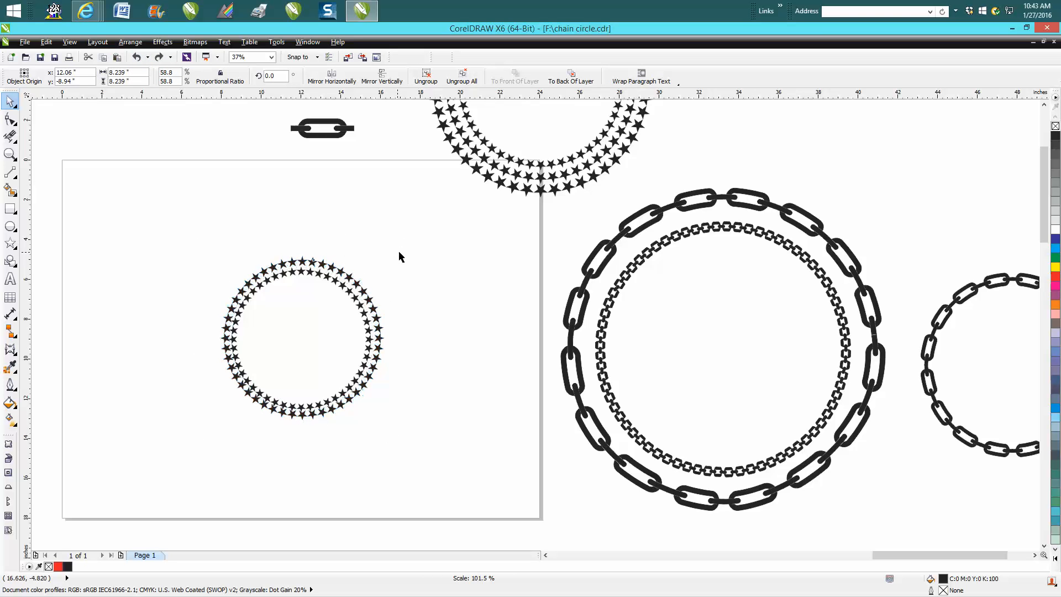
Reselect the ring and add more scaled copies to form a wide band of star rings
left_click(300, 338)
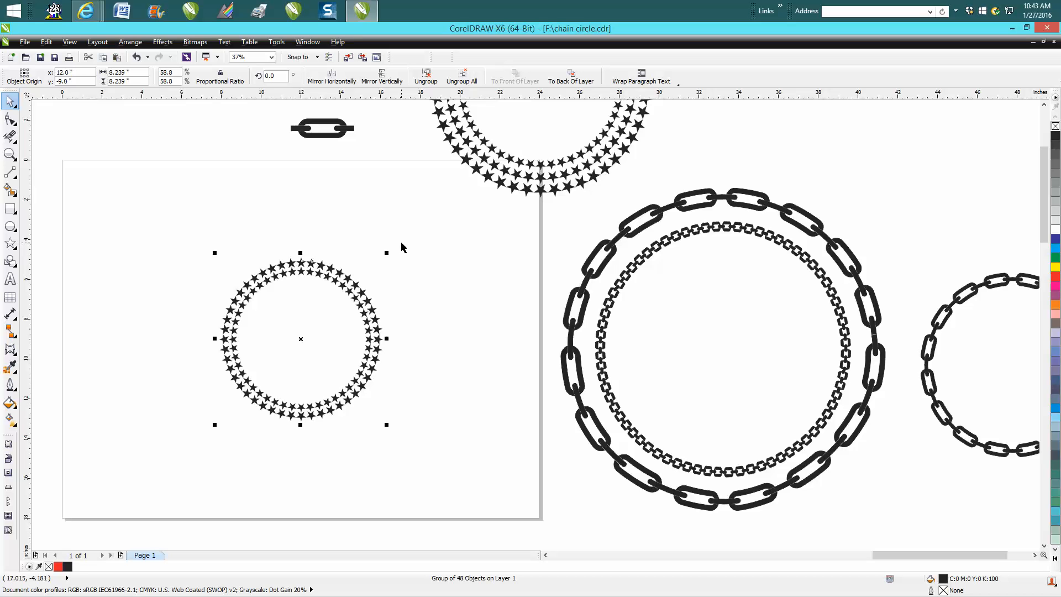
left_click_drag(385, 252, 396, 242)
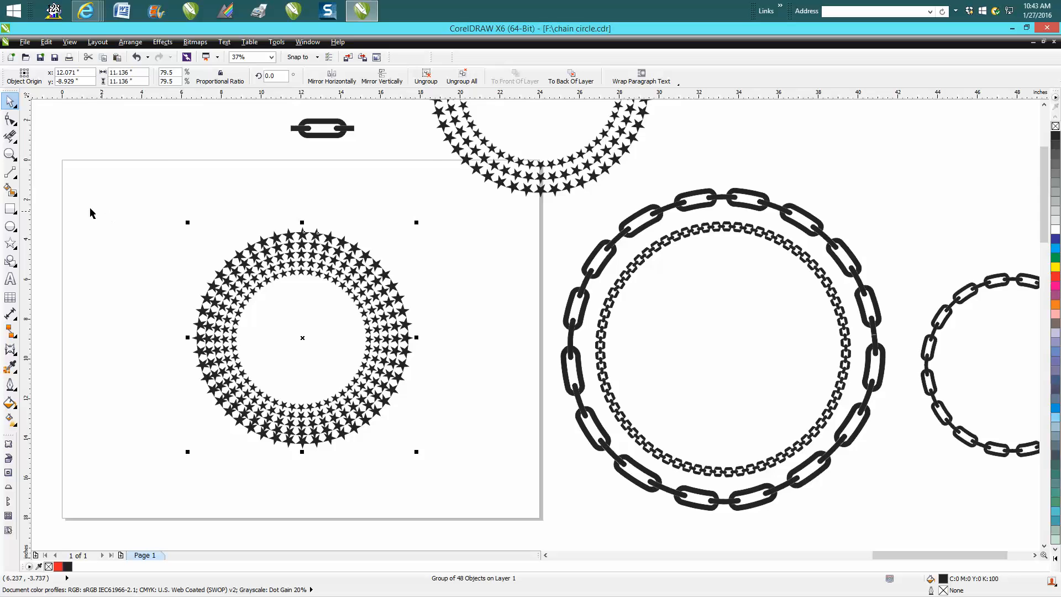
left_click(11, 155)
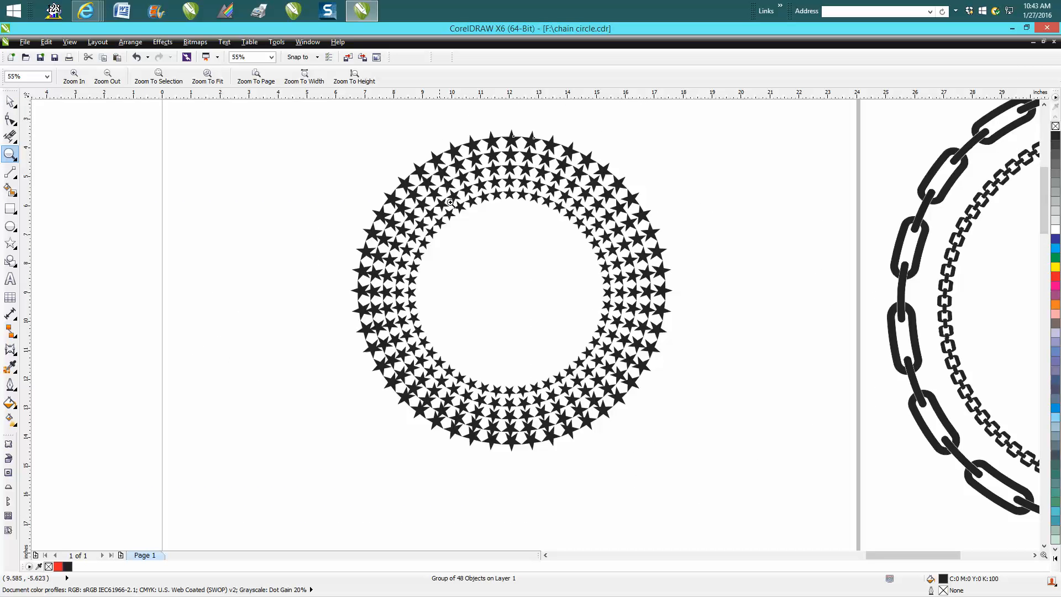
mouse_move(428, 185)
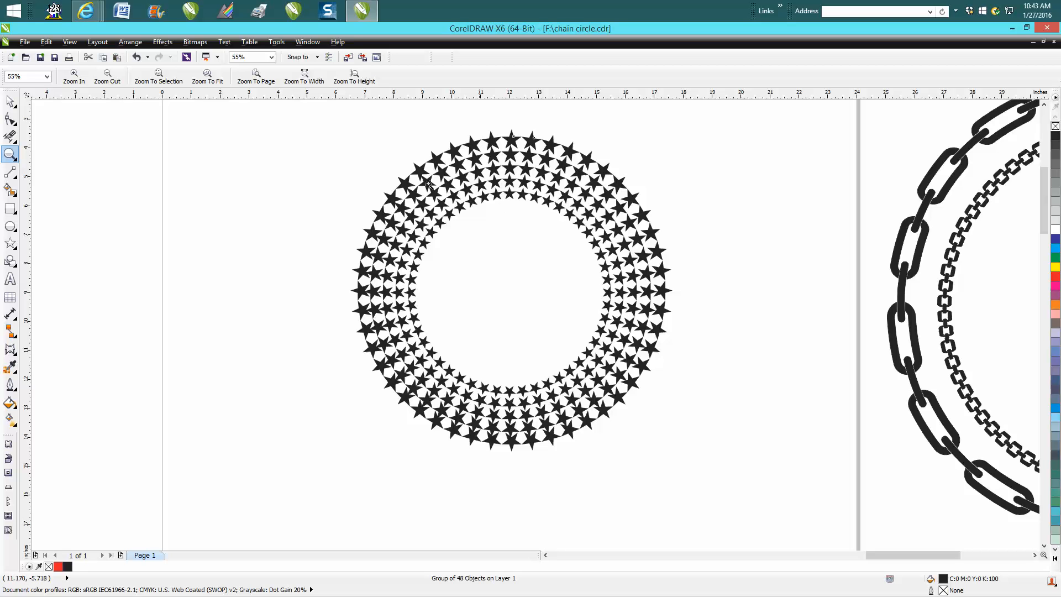
mouse_move(226, 192)
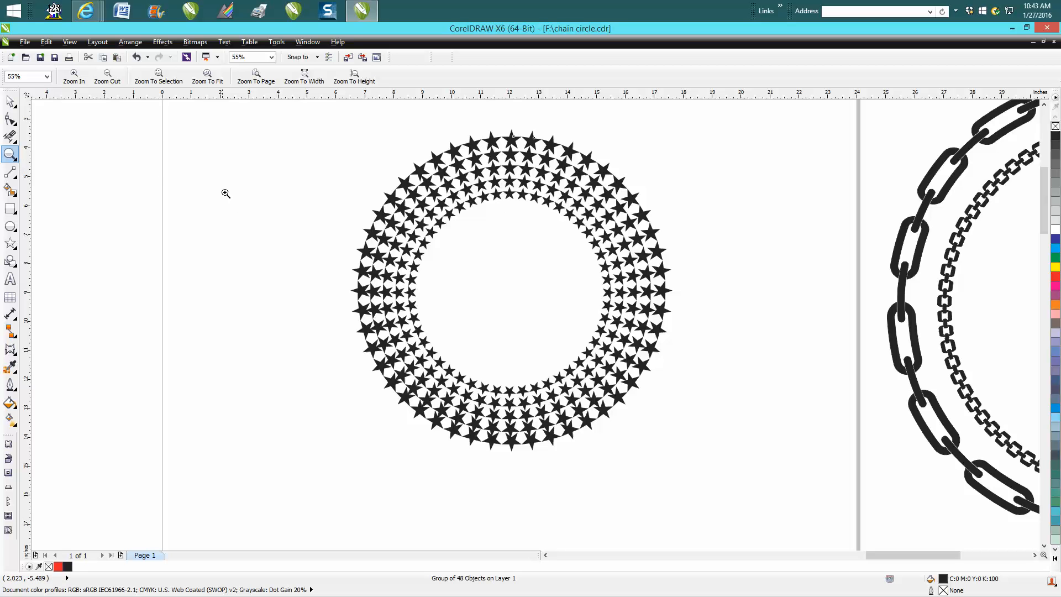
scroll("down", 3)
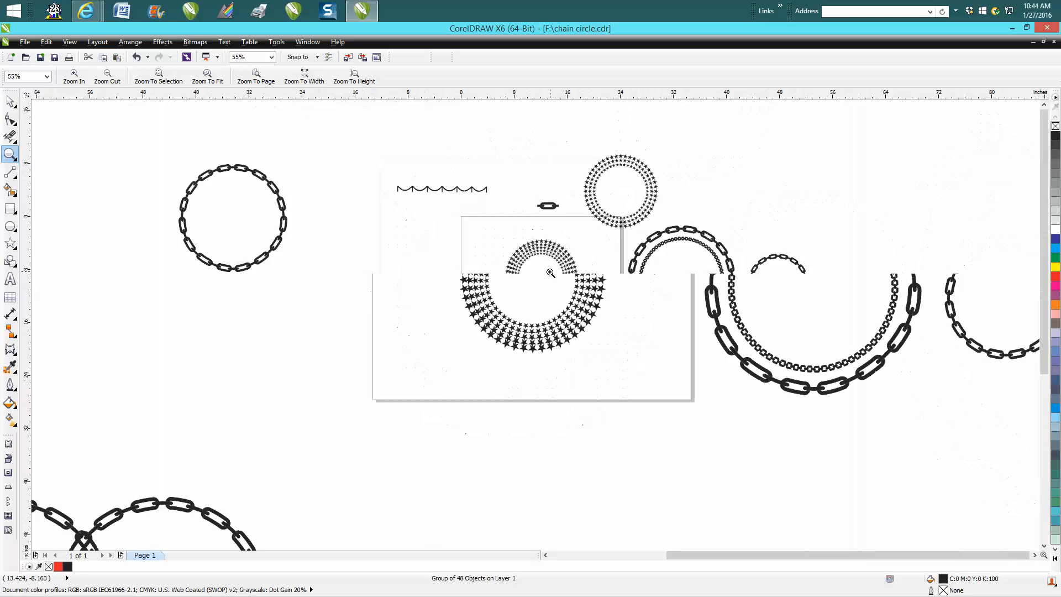